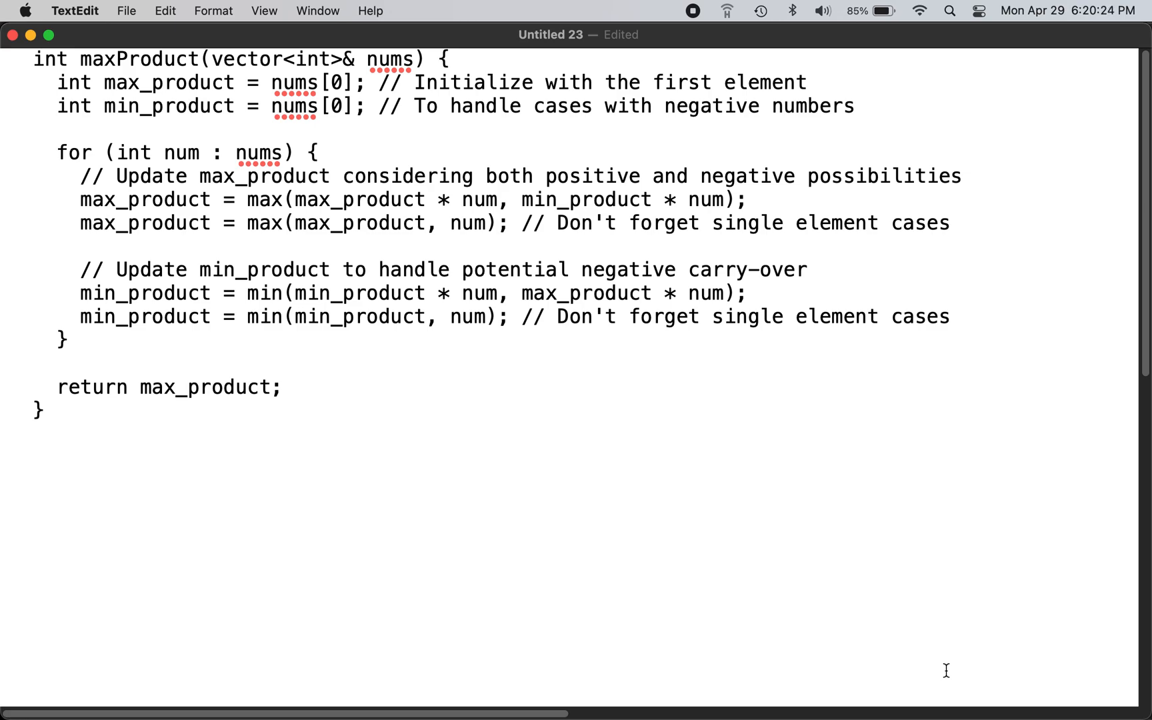
mouse_move(199, 339)
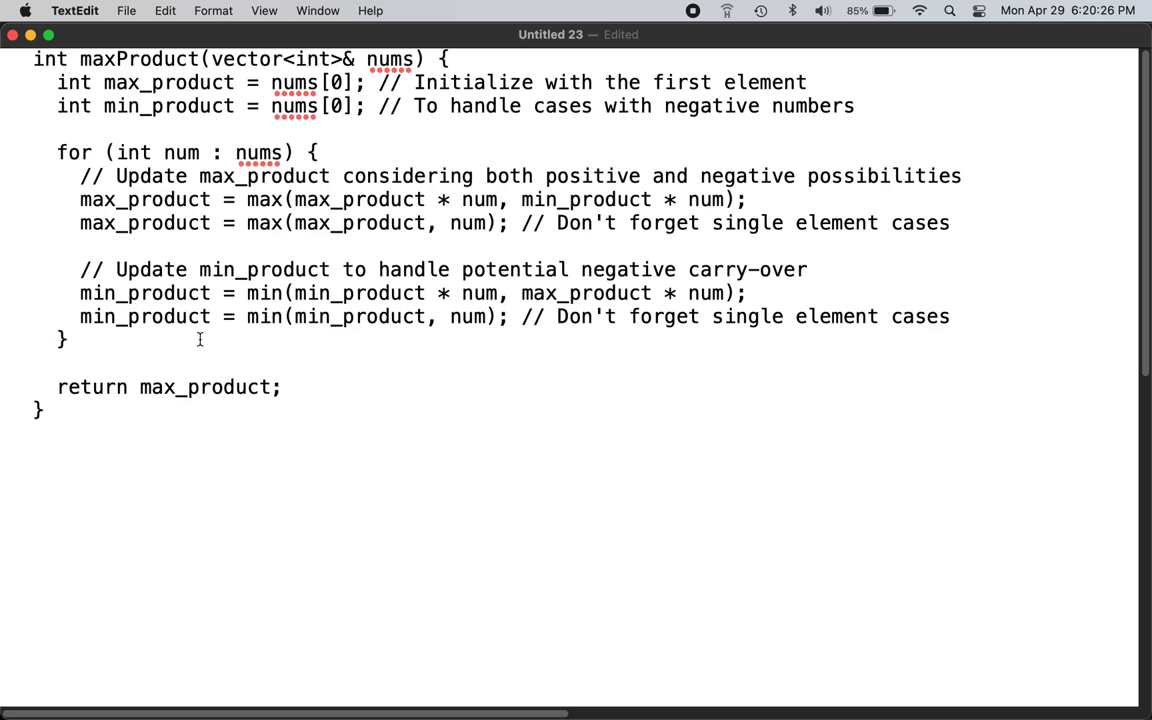
left_click_drag(114, 50, 66, 339)
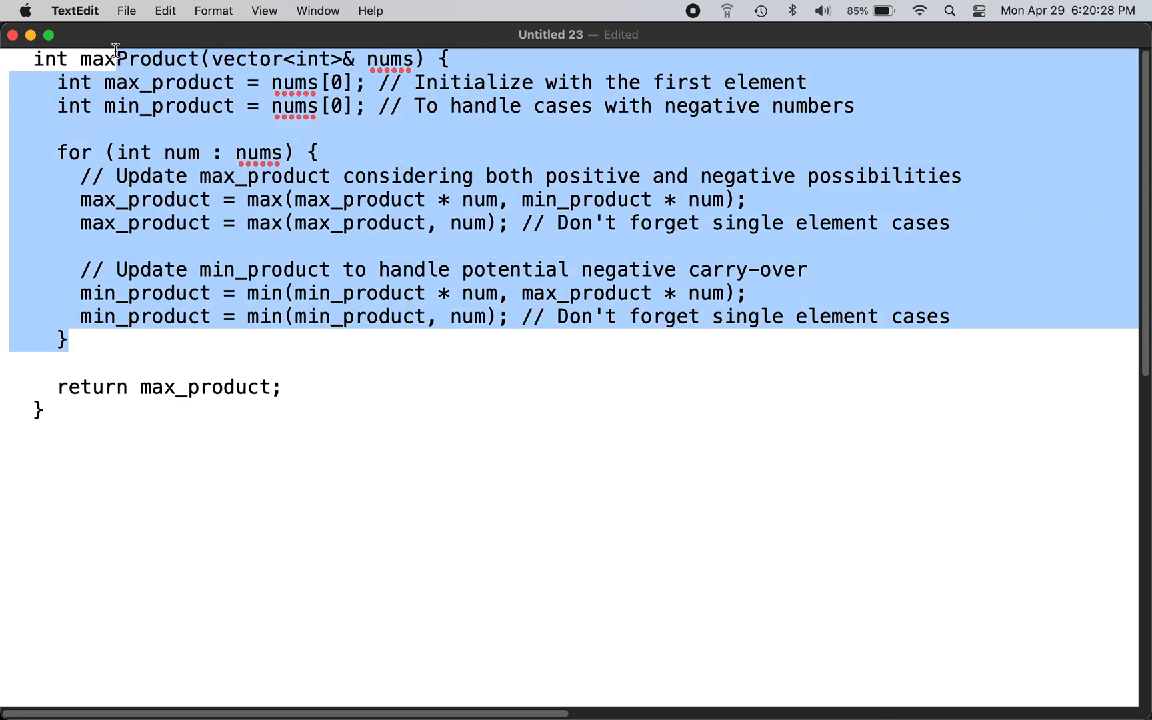
left_click(371, 58)
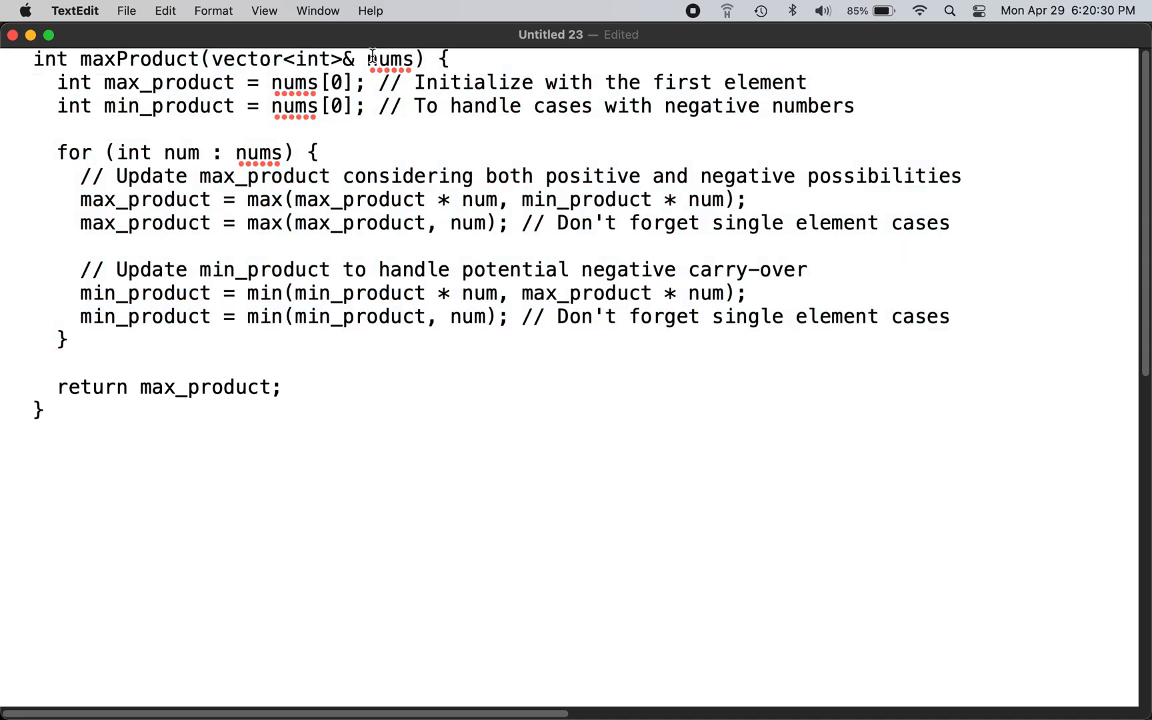
mouse_move(192, 82)
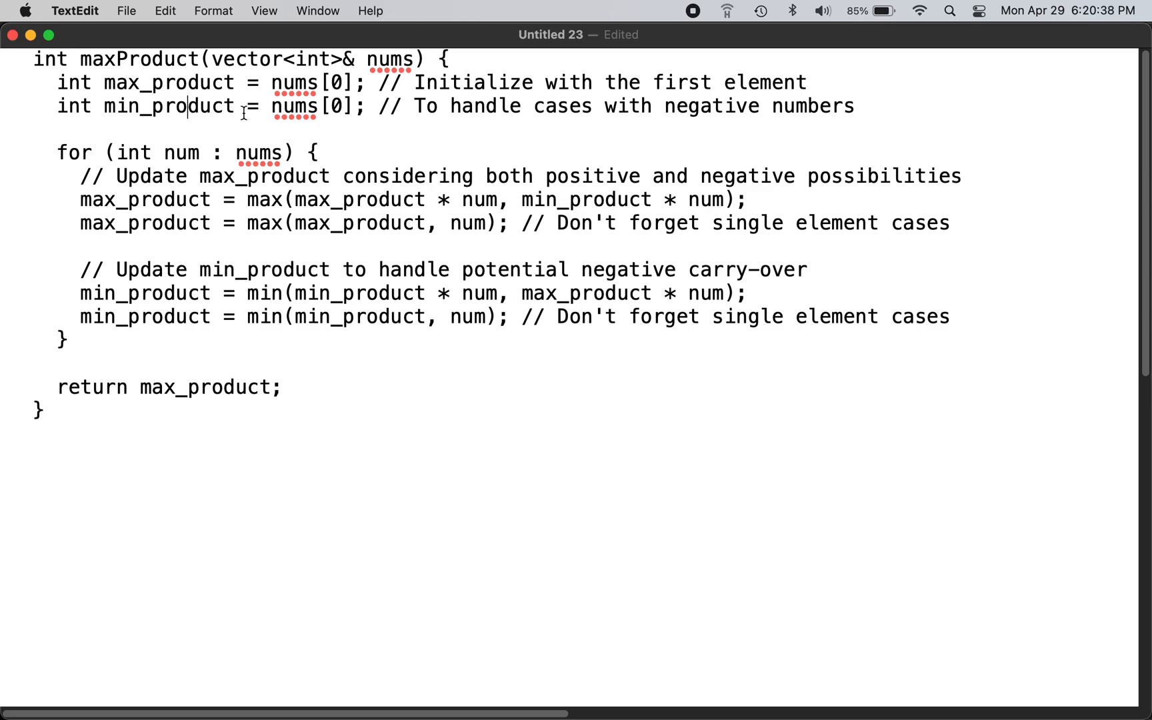
double_click(184, 106)
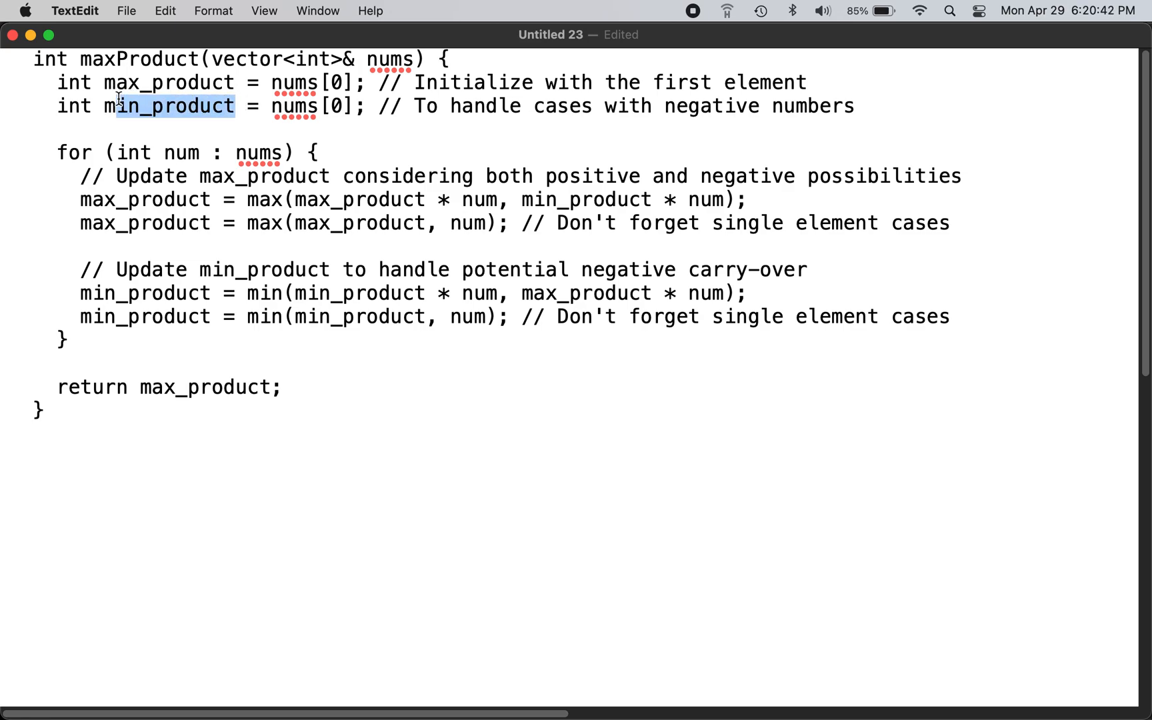
mouse_move(236, 114)
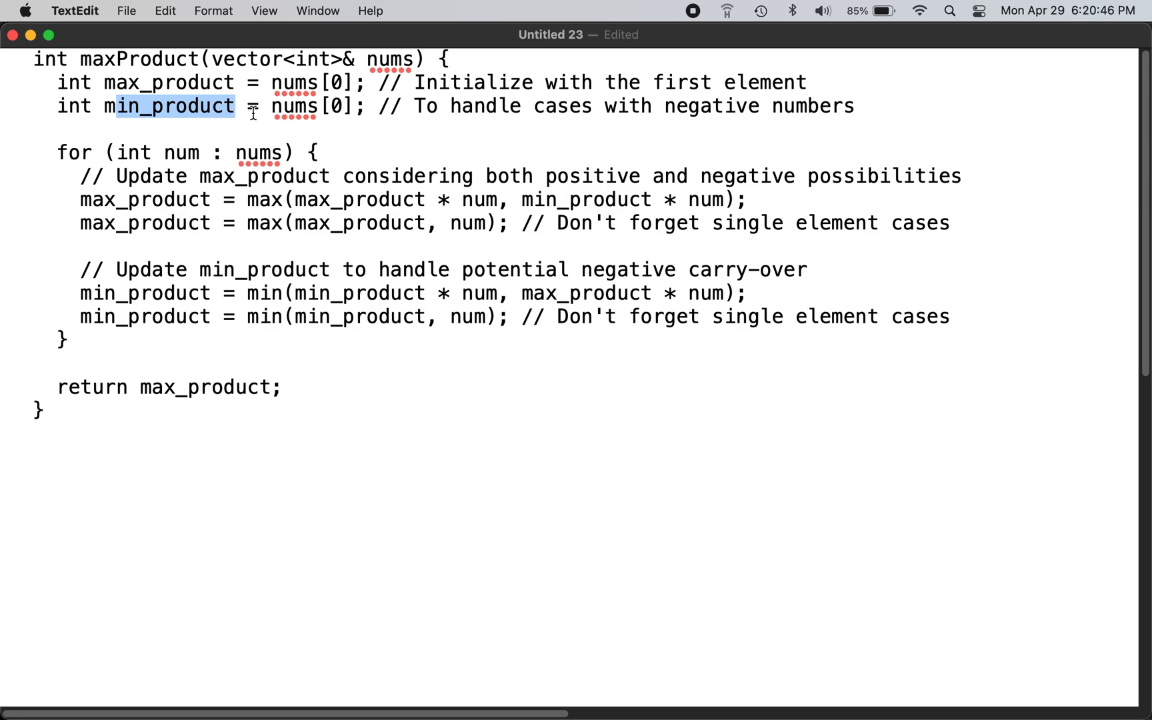
mouse_move(273, 124)
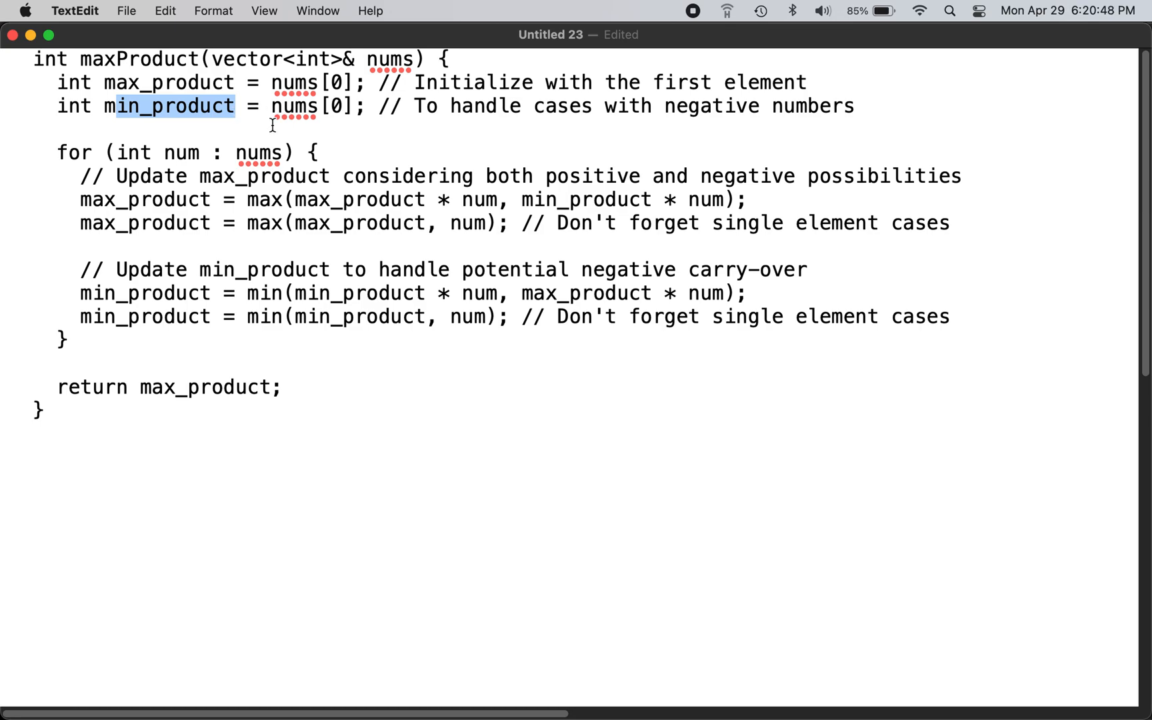
mouse_move(288, 138)
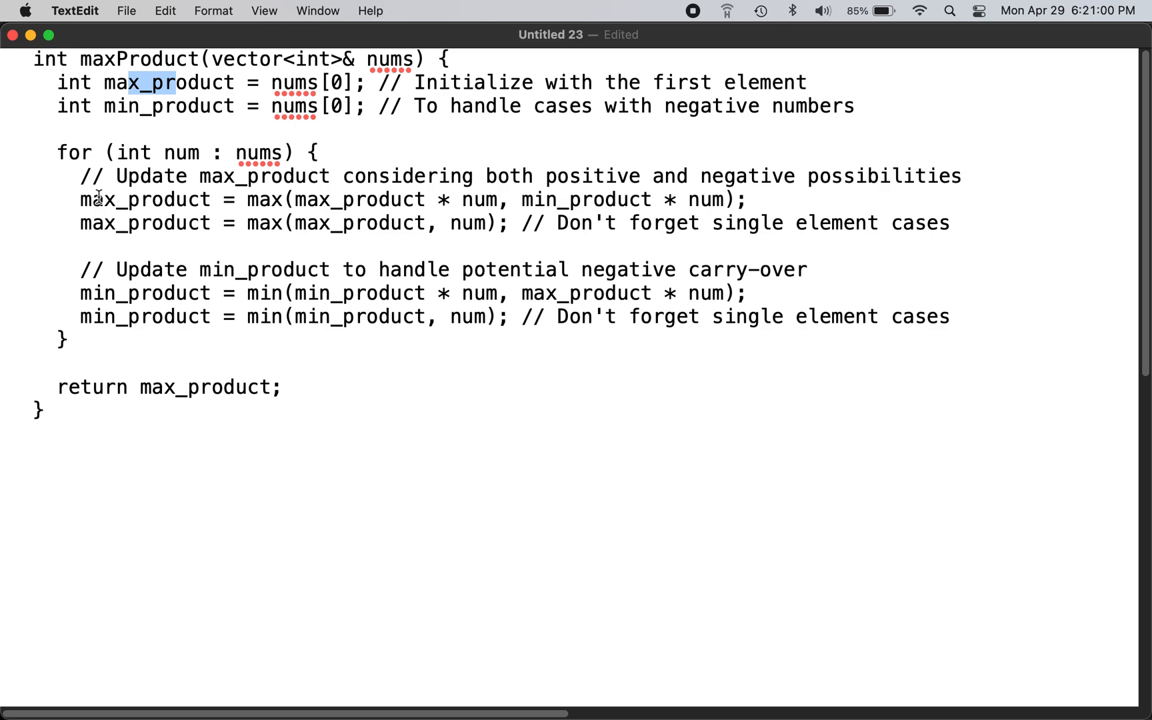
double_click(168, 199)
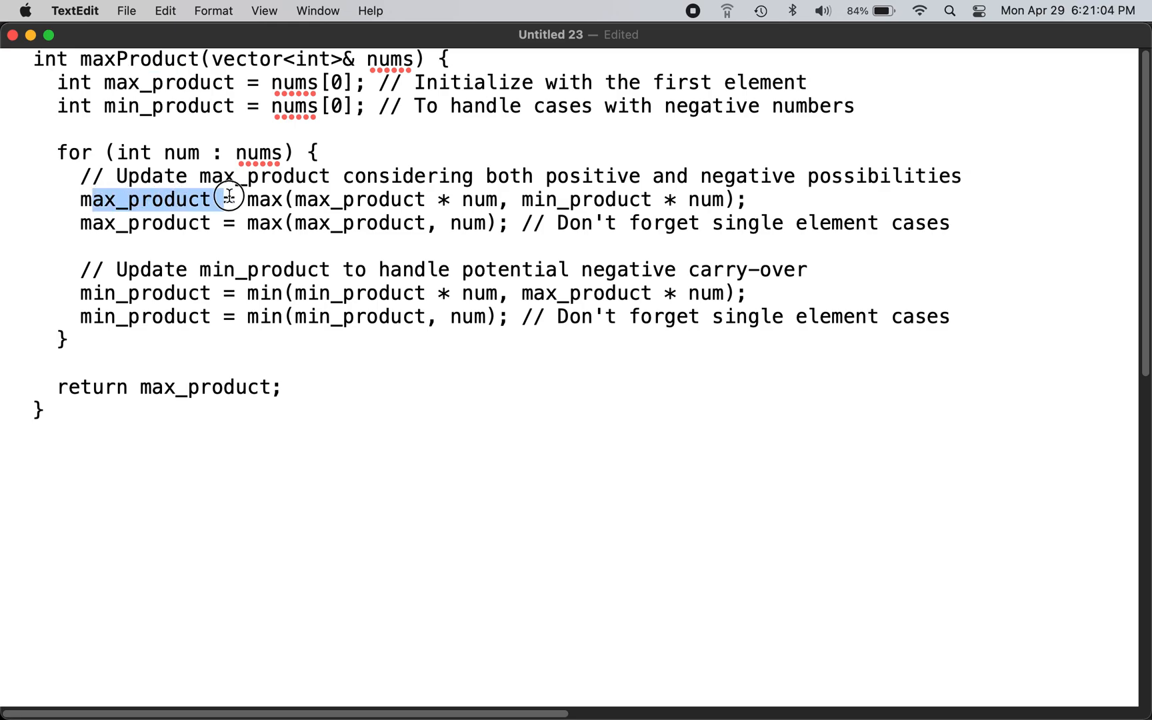
left_click_drag(233, 199, 377, 199)
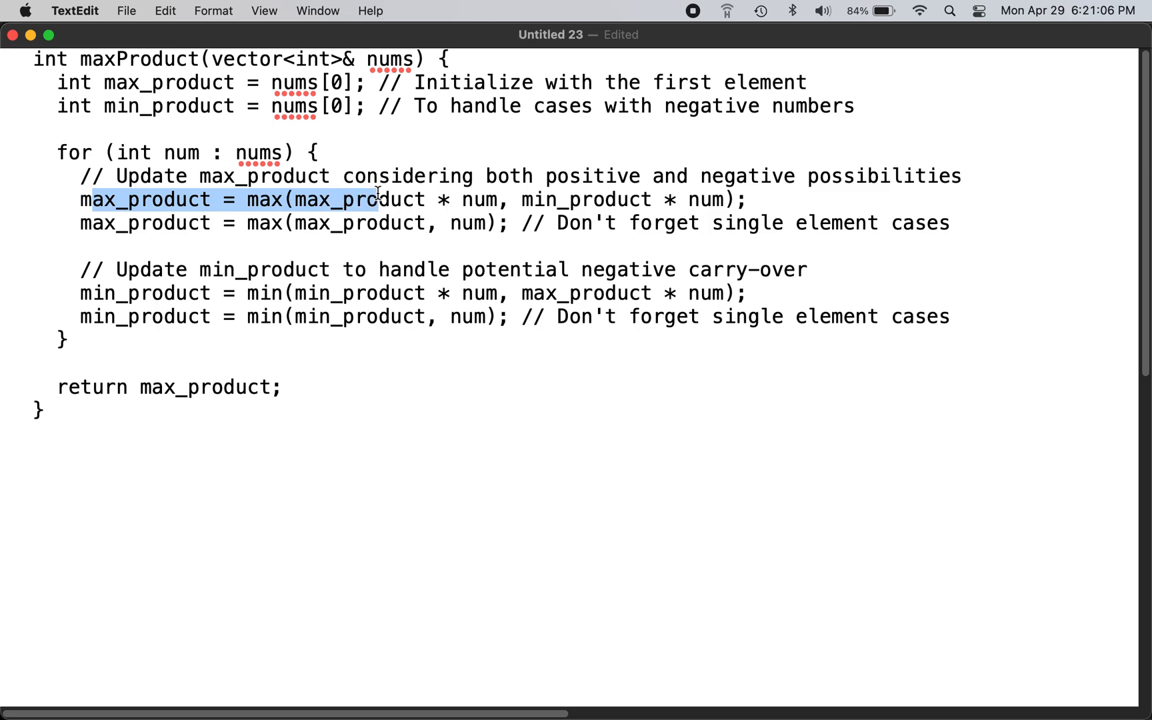
left_click_drag(374, 200, 581, 199)
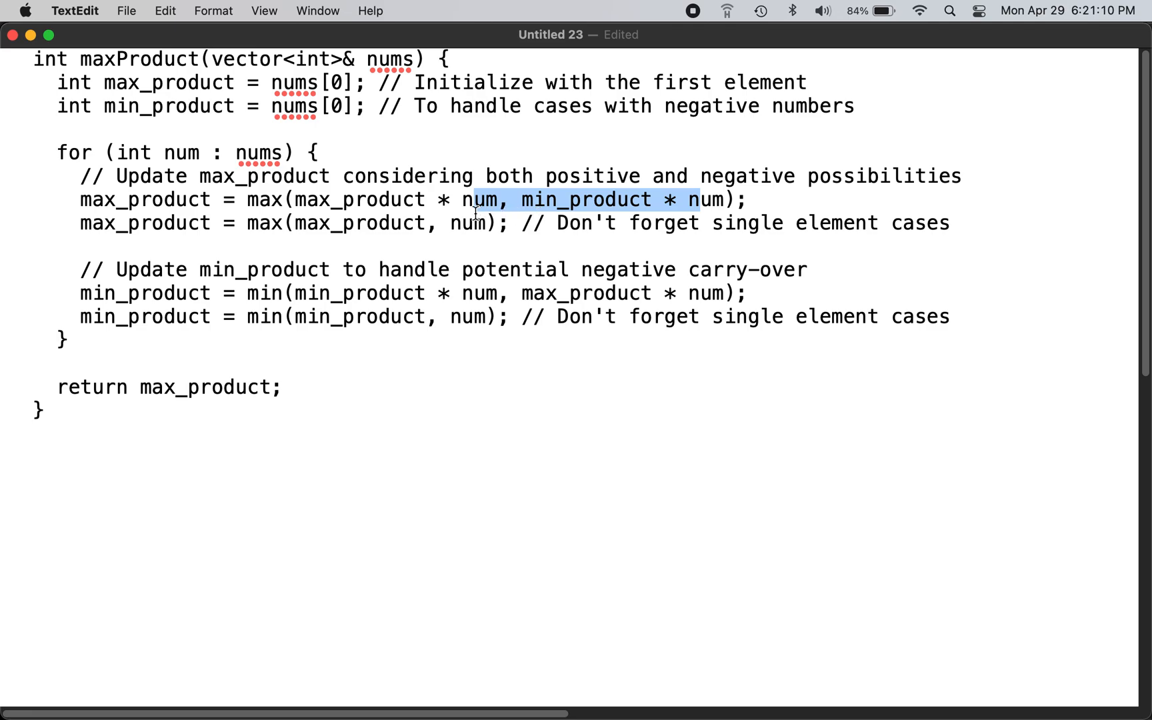
left_click(672, 199)
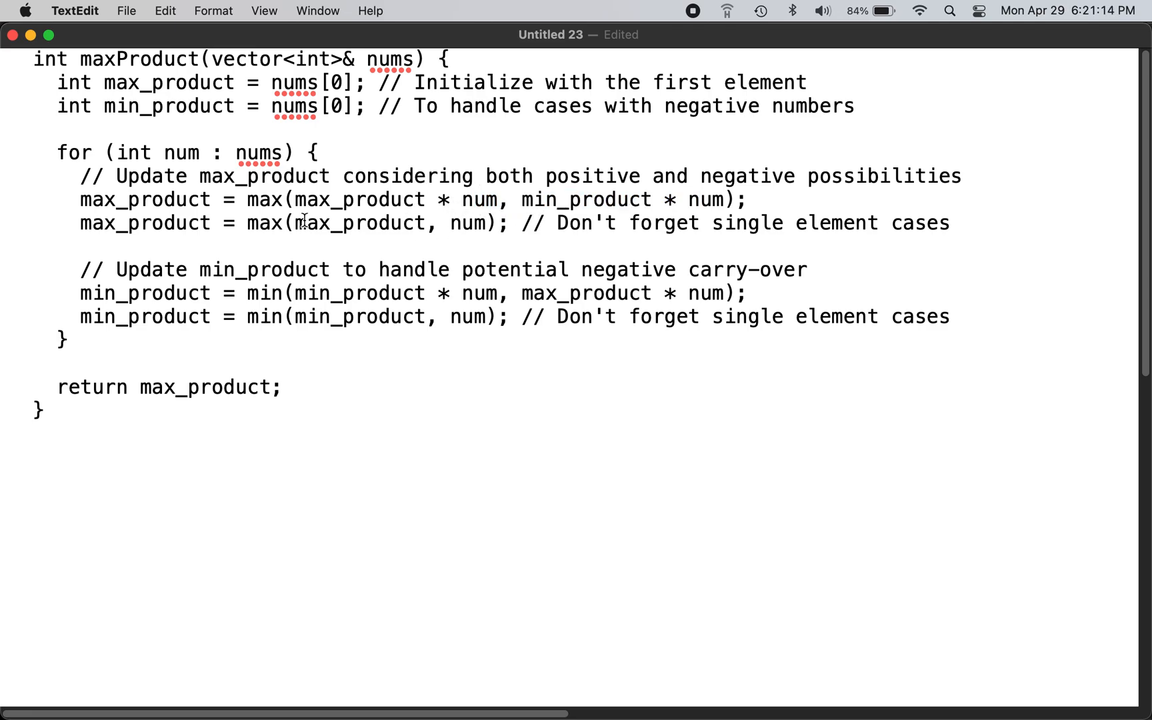
double_click(360, 223)
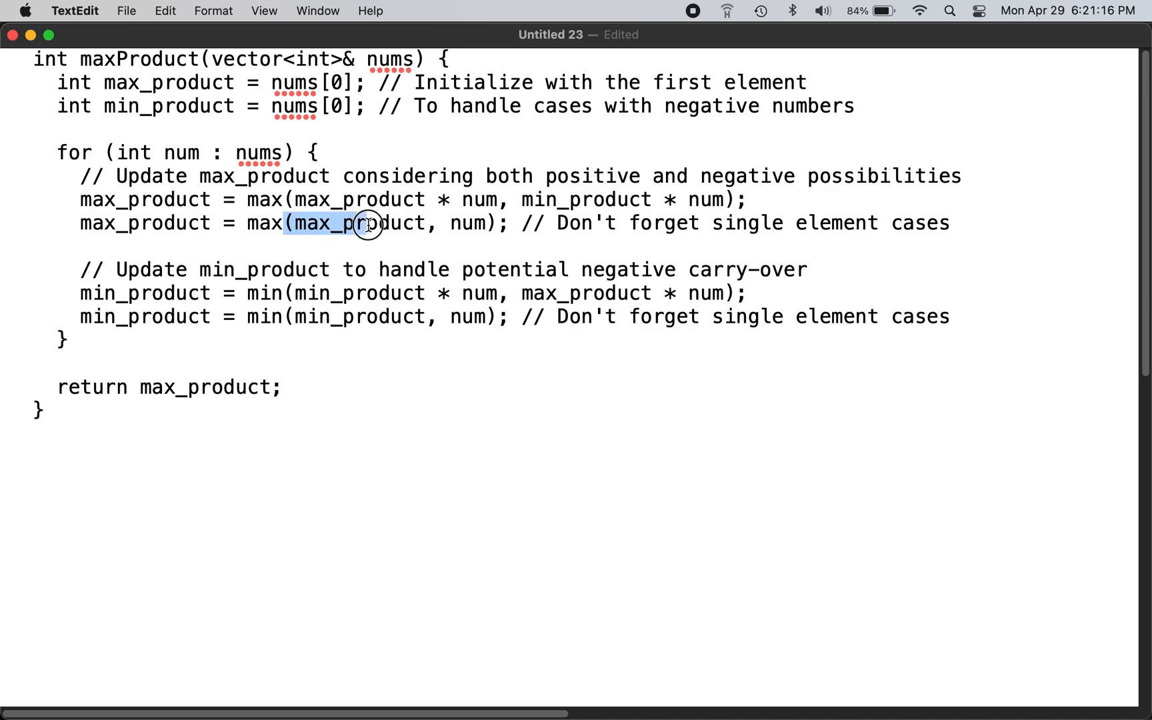
double_click(466, 223)
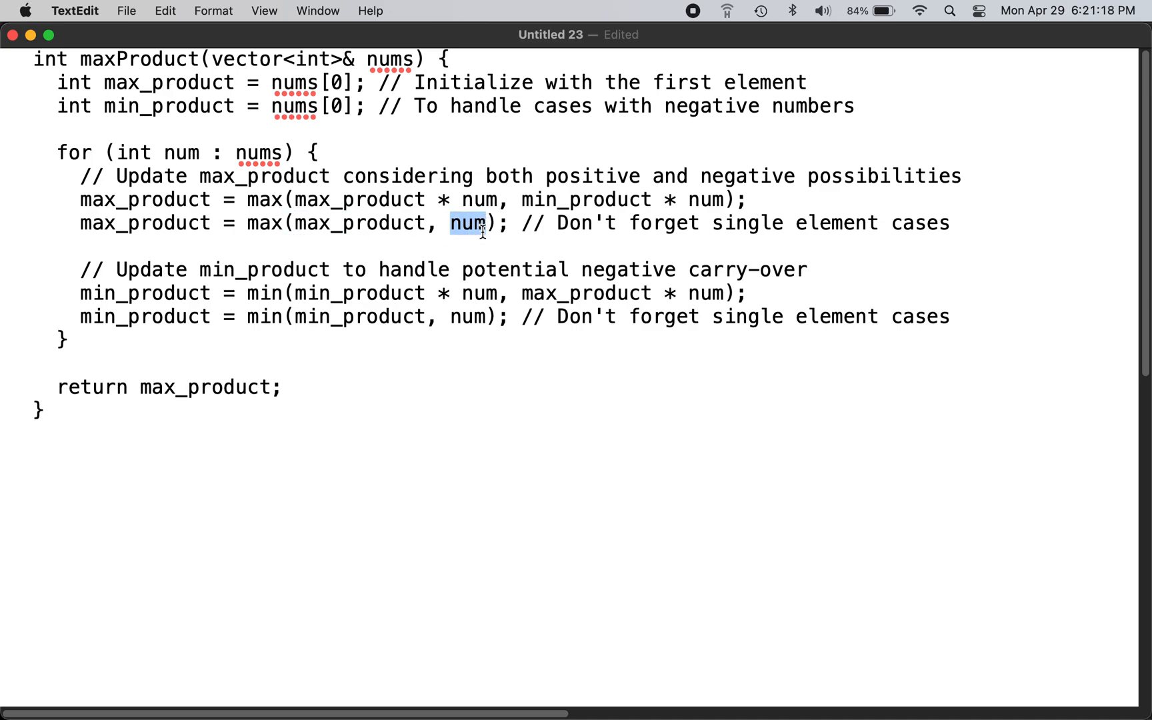
left_click(150, 223)
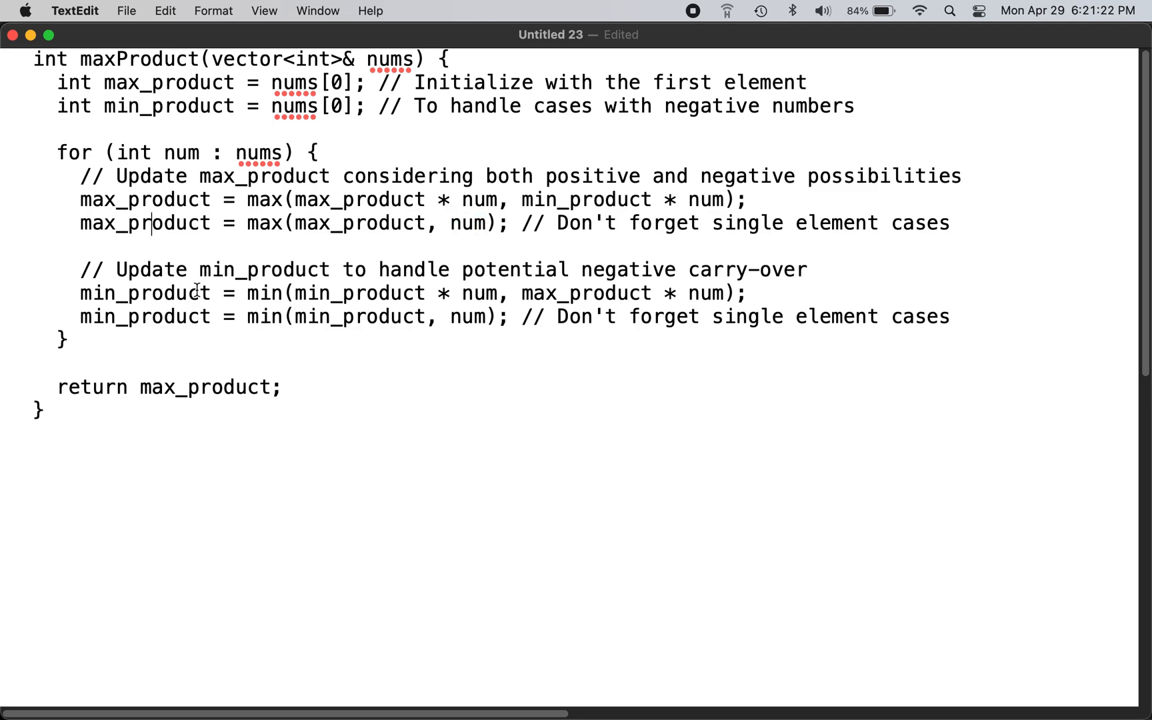
double_click(199, 293)
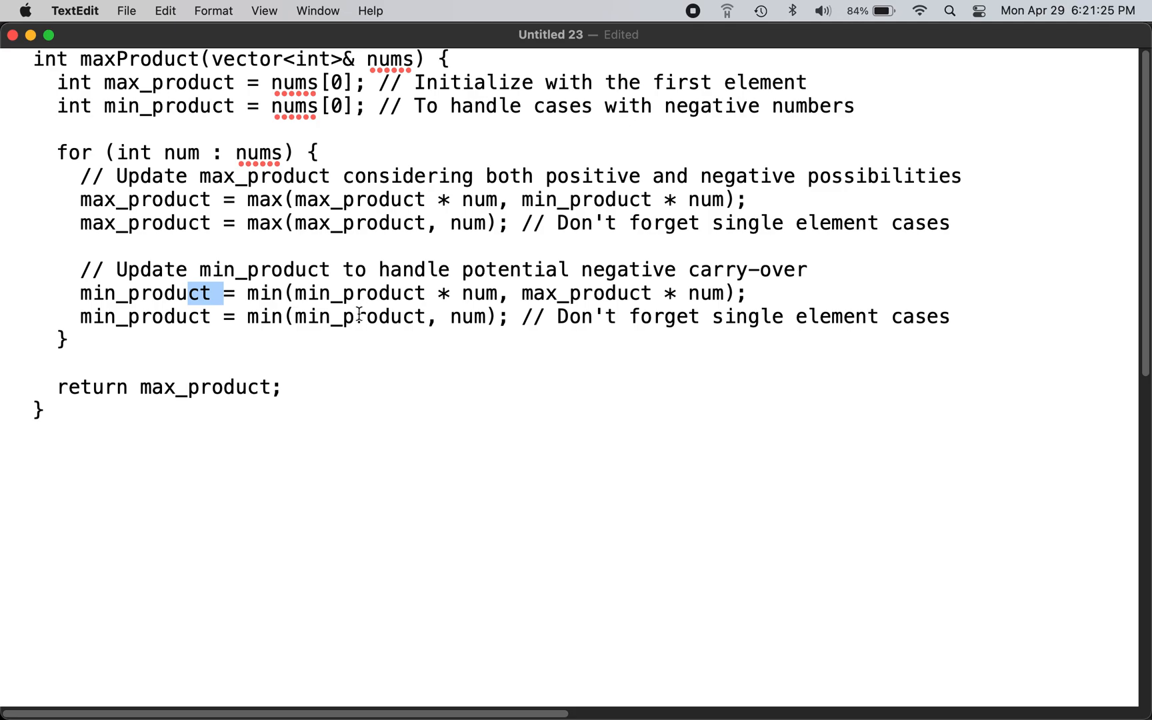
left_click_drag(356, 316, 470, 316)
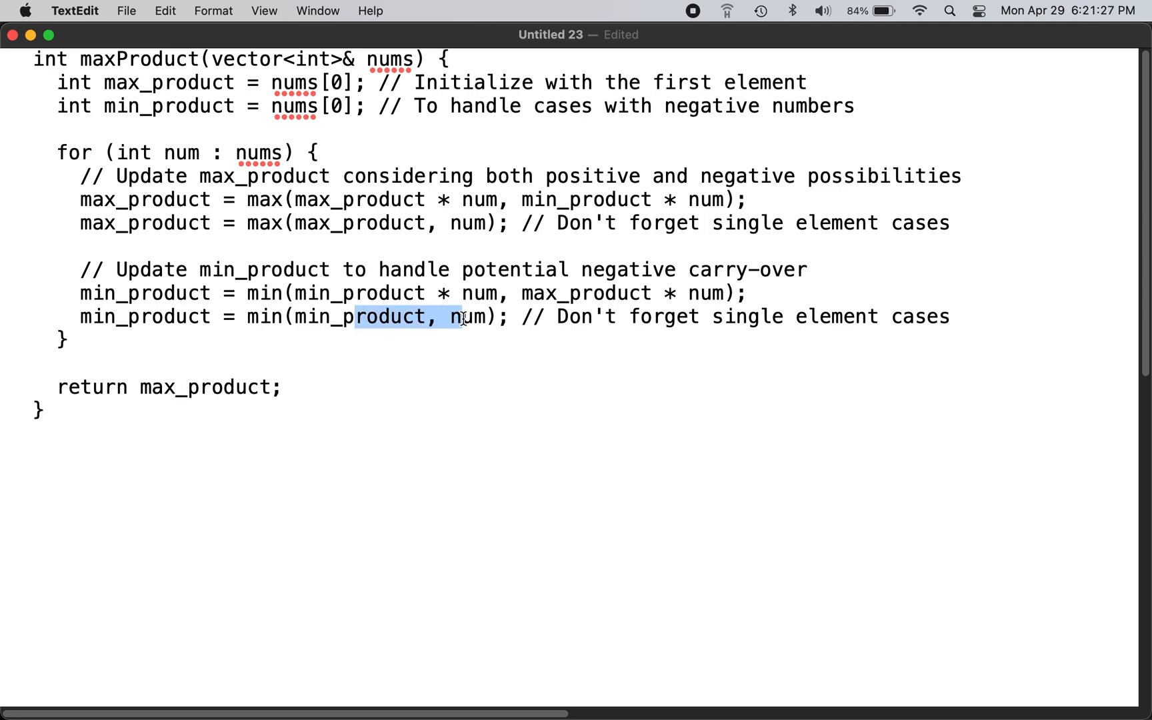
left_click(426, 293)
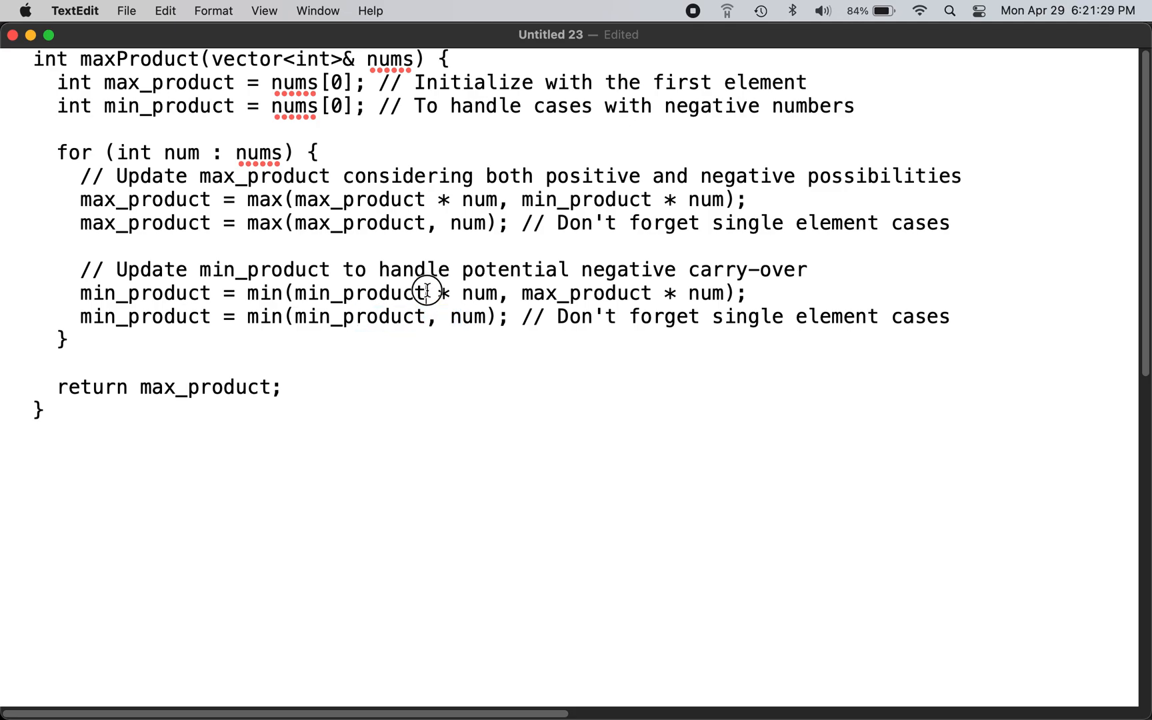
left_click_drag(427, 292, 570, 293)
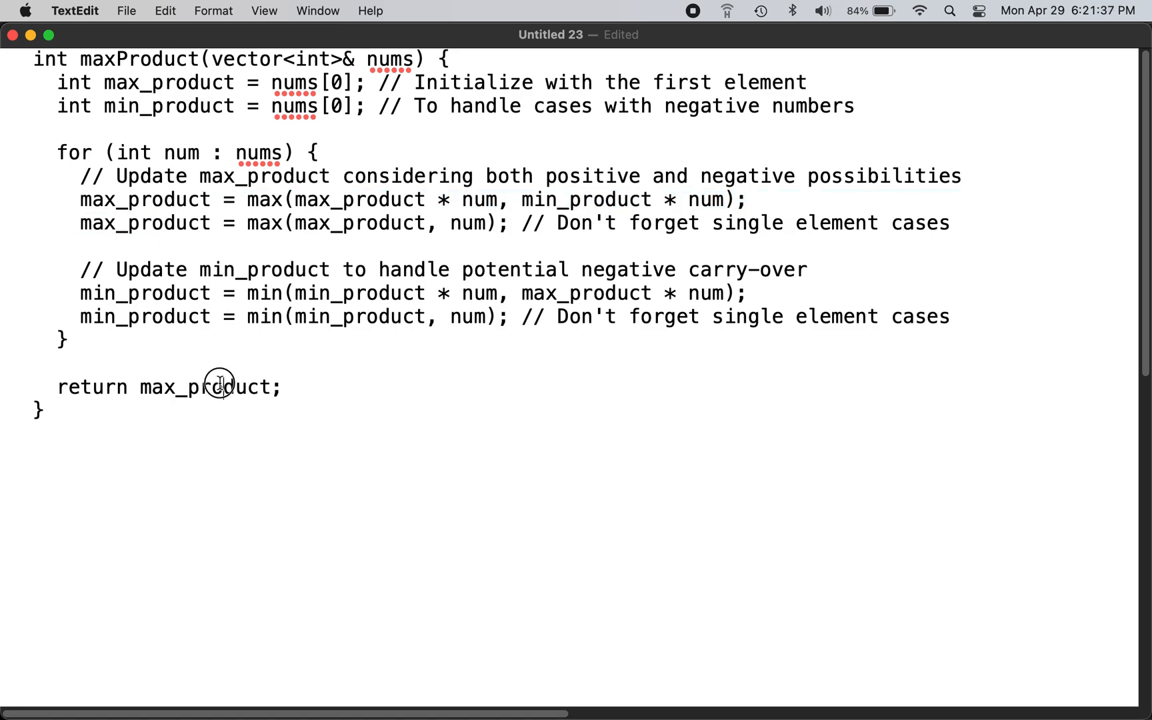
double_click(206, 386)
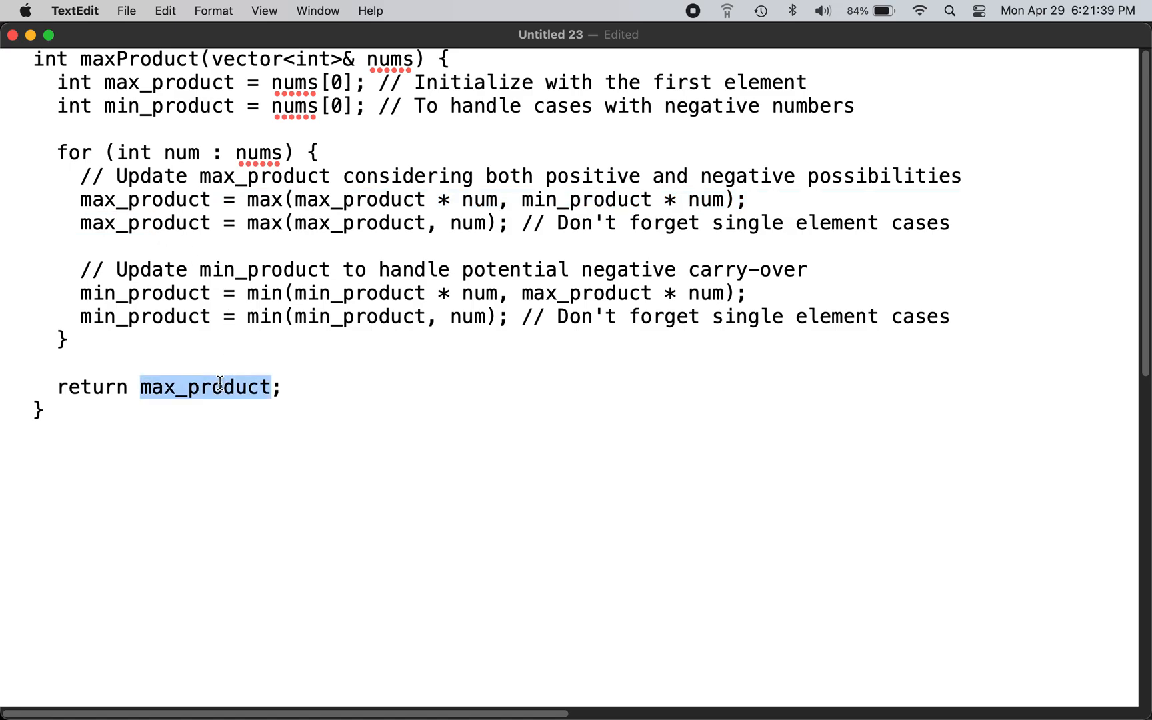